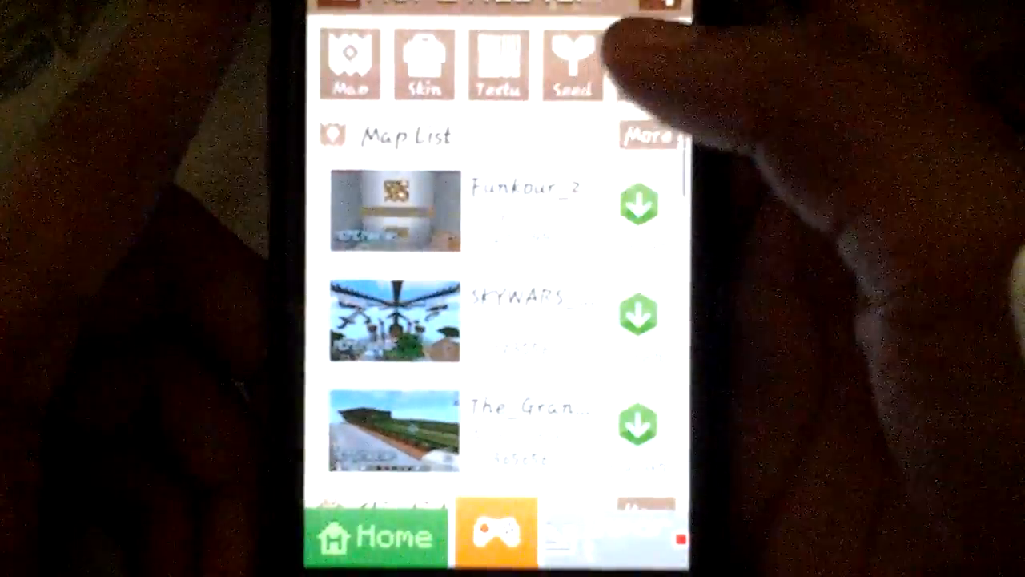
# Show the full map list via More, where the Kingdom map download begins.
pyautogui.click(423, 64)
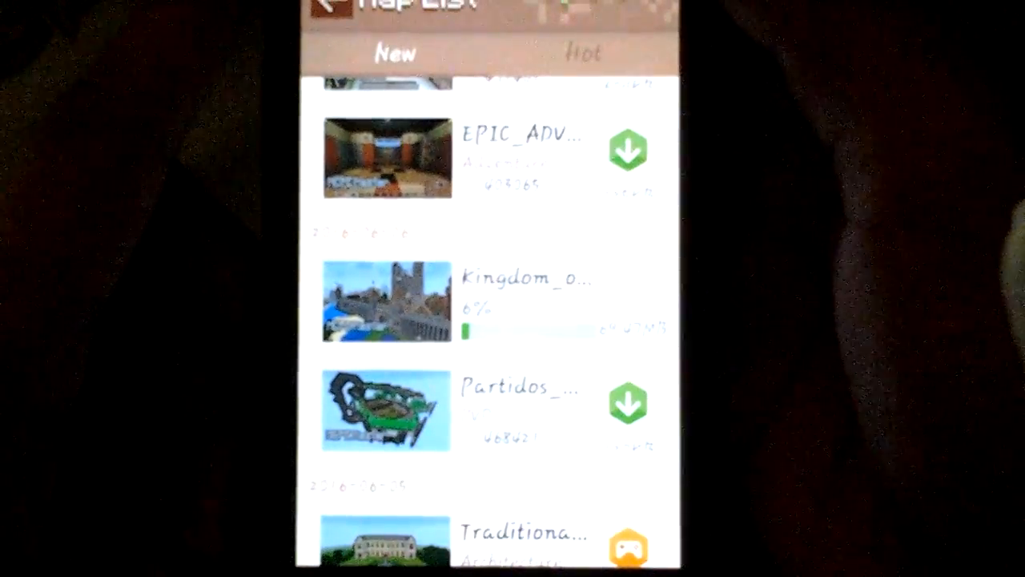
# Scroll through the map list before heading back to the home screen.
pyautogui.scroll(3)
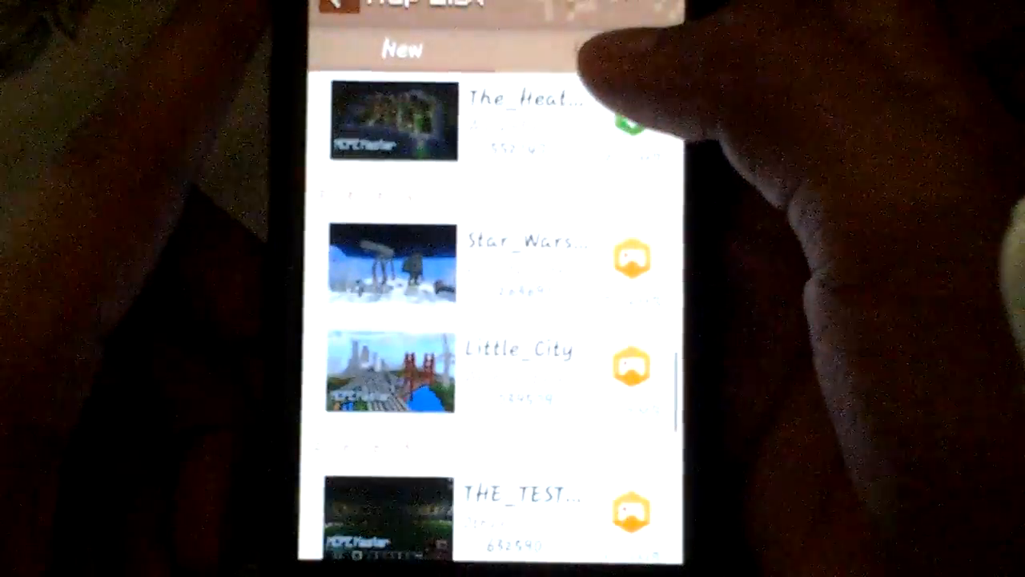
pyautogui.scroll(-3)
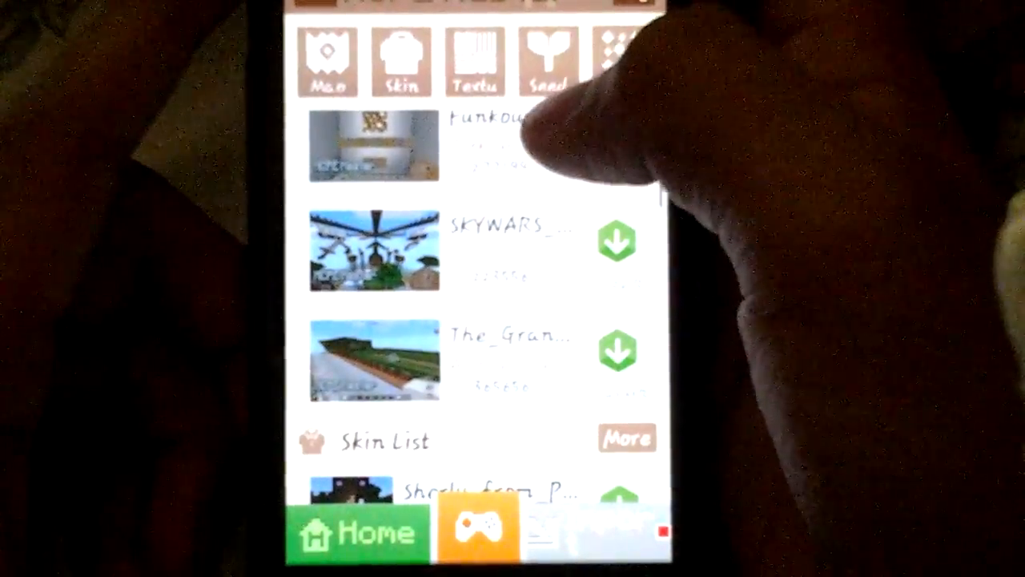
# Scroll the Hot skins down to dead_pool and apply it to the game.
pyautogui.scroll(-3)
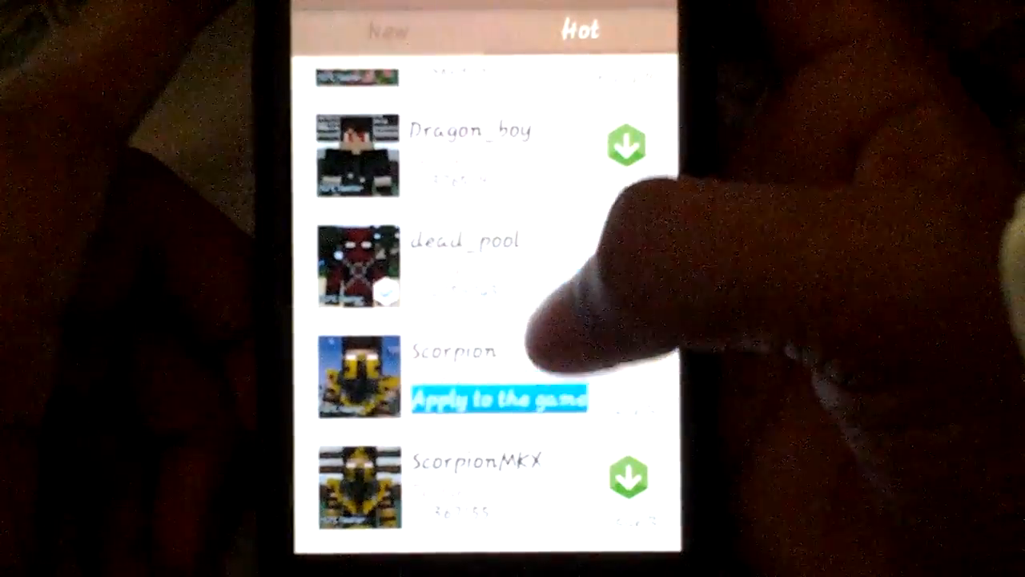
pyautogui.scroll(-3)
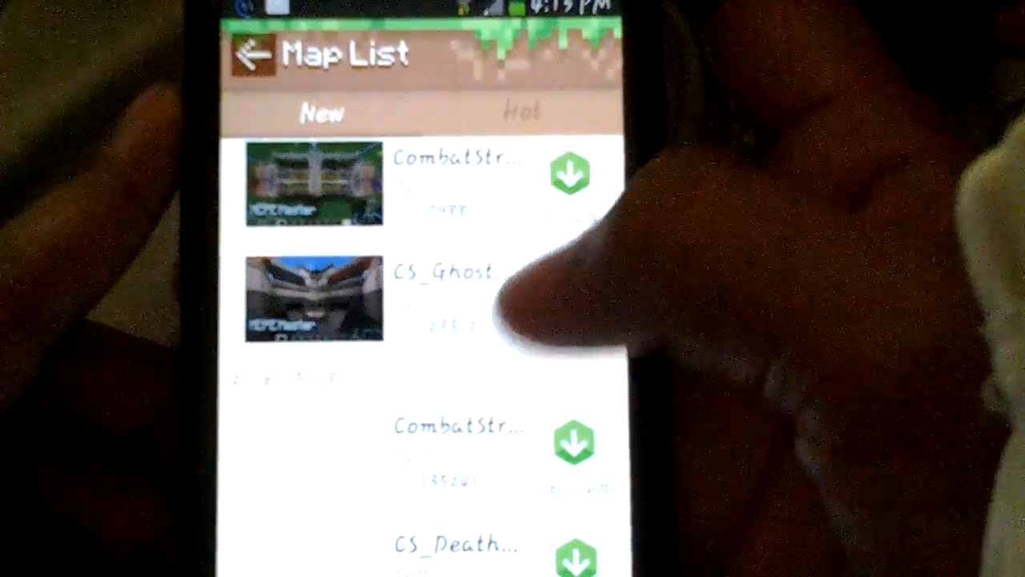
# Scroll the New tab of the map list past CombatStrike and CS_Ghost.
pyautogui.scroll(-3)
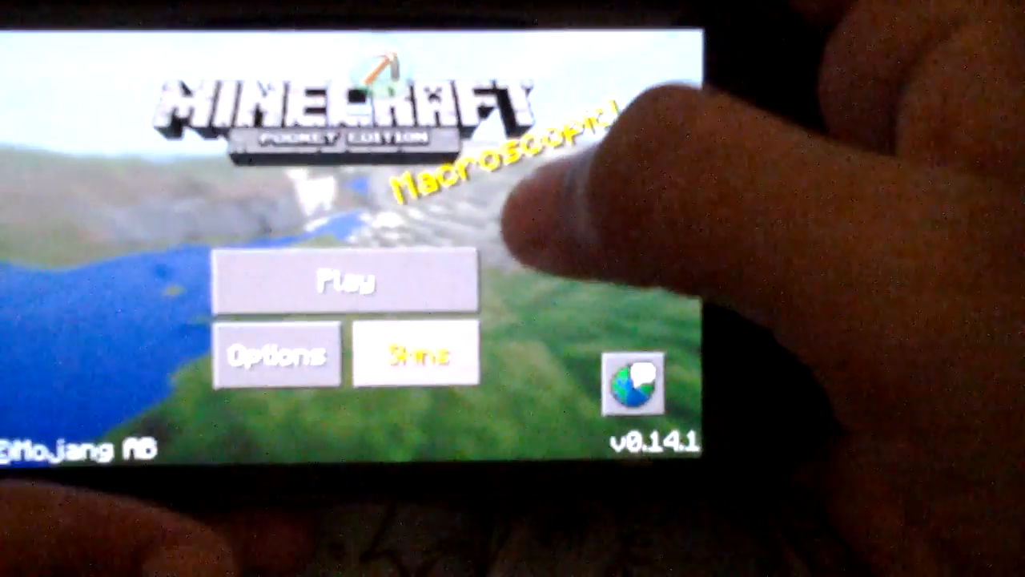
# Enter Play, find Kingdom_of_Farhaven in the saved worlds and load it.
pyautogui.click(345, 280)
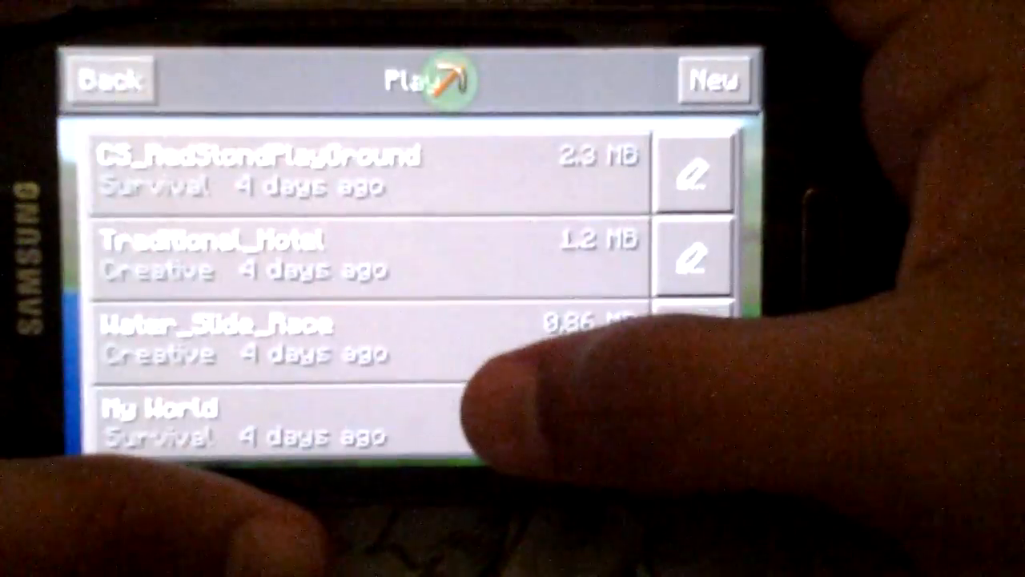
pyautogui.scroll(-3)
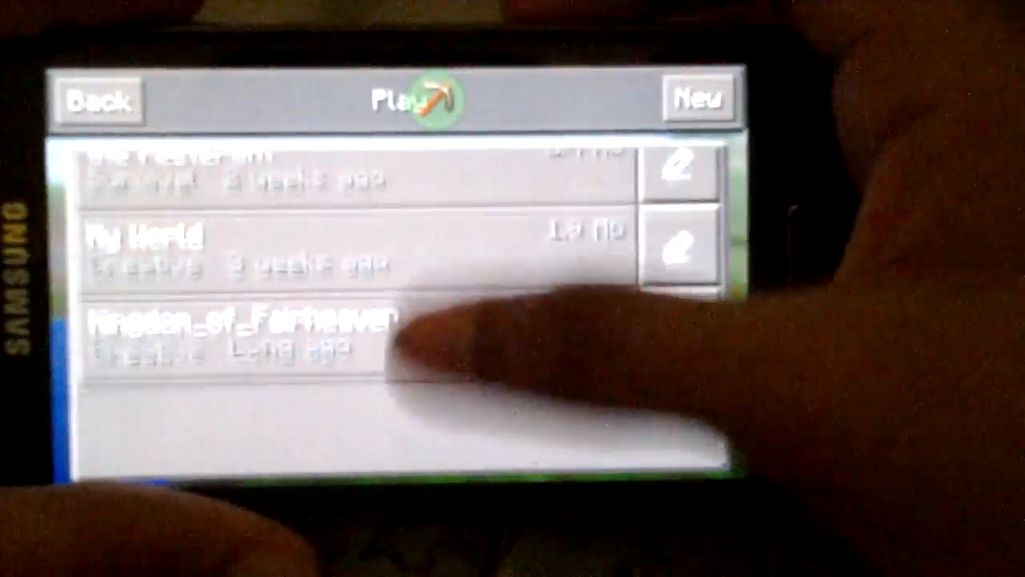
pyautogui.click(240, 329)
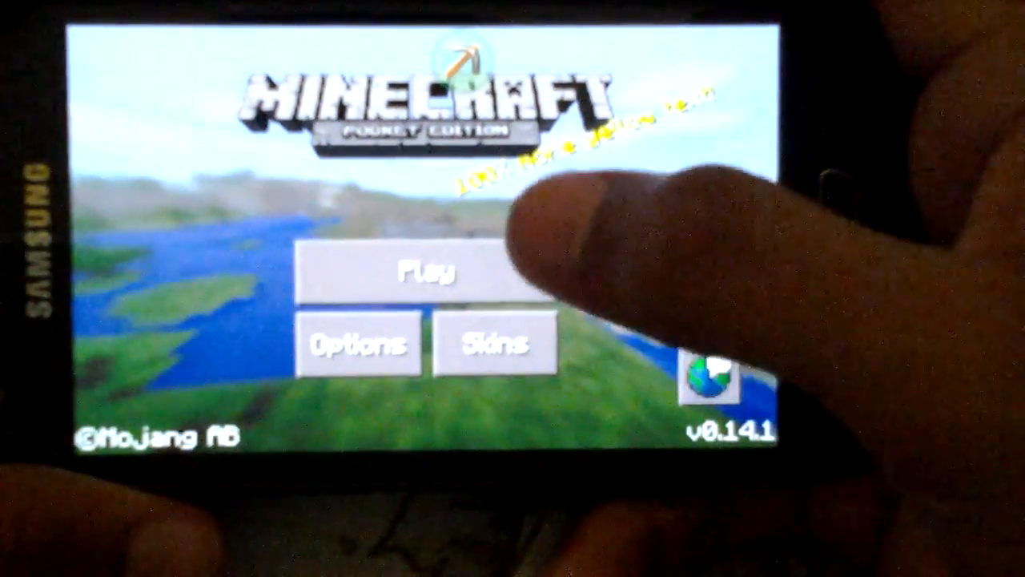
# Return to Play and scroll the saved Creative and Survival worlds.
pyautogui.click(427, 273)
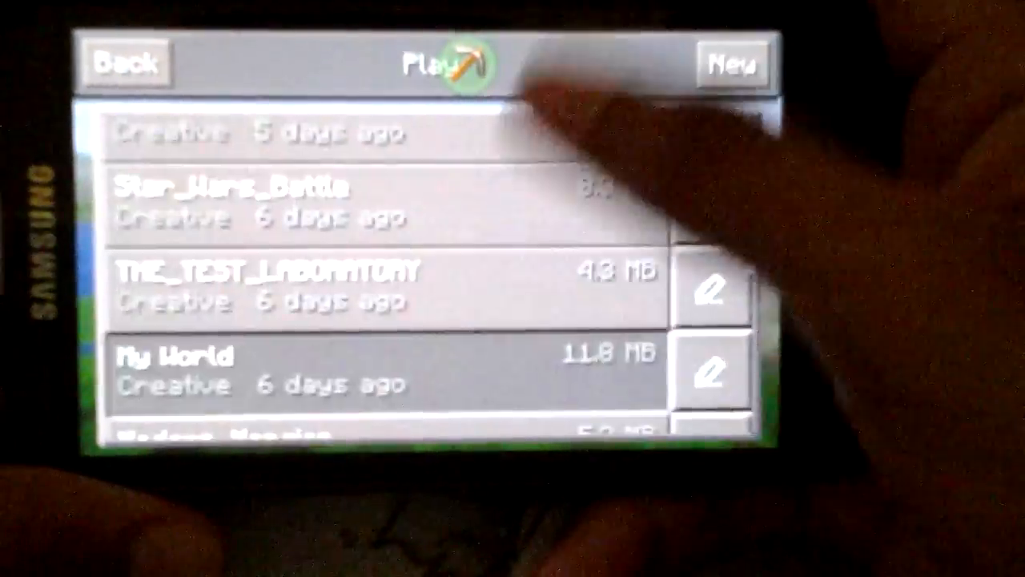
pyautogui.scroll(-3)
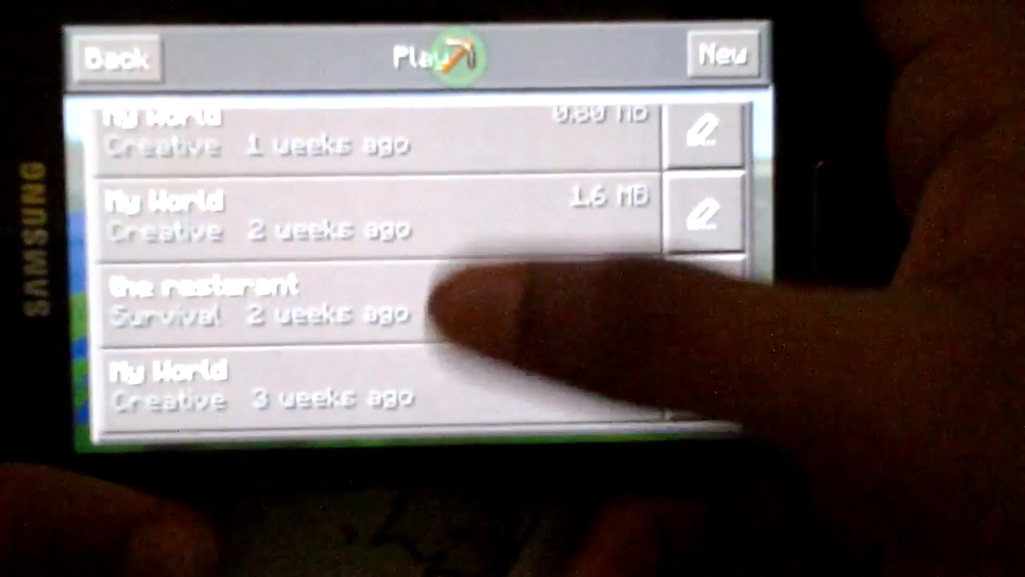